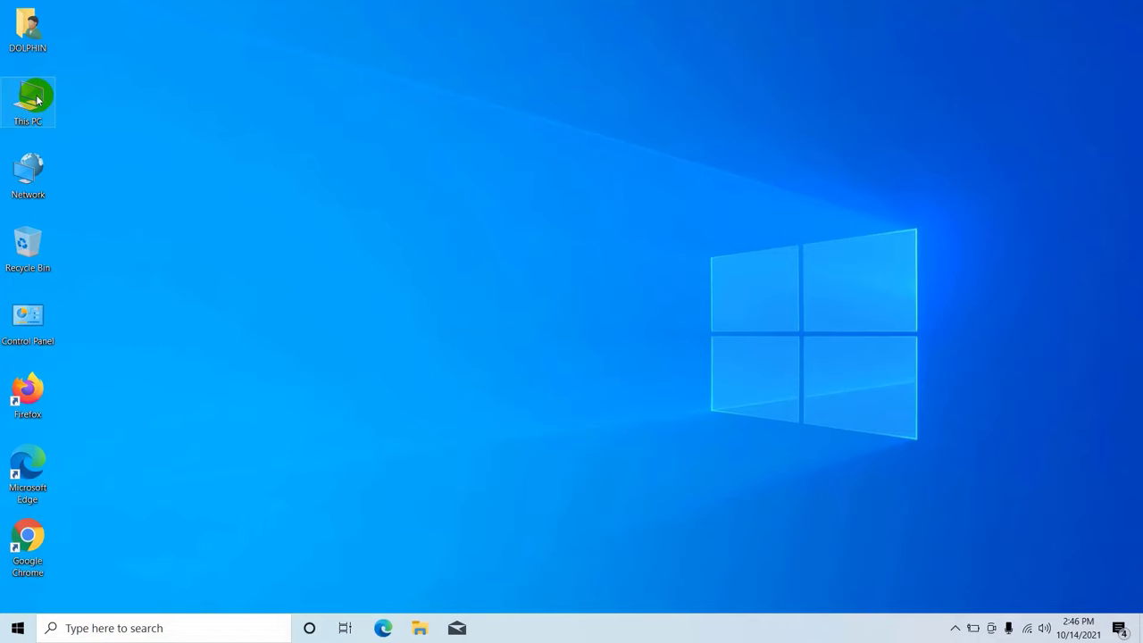
# - Open This PC, view locked drive E:'s 48-digit recovery-key prompt, then dismiss it
pyautogui.doubleClick(28, 101)
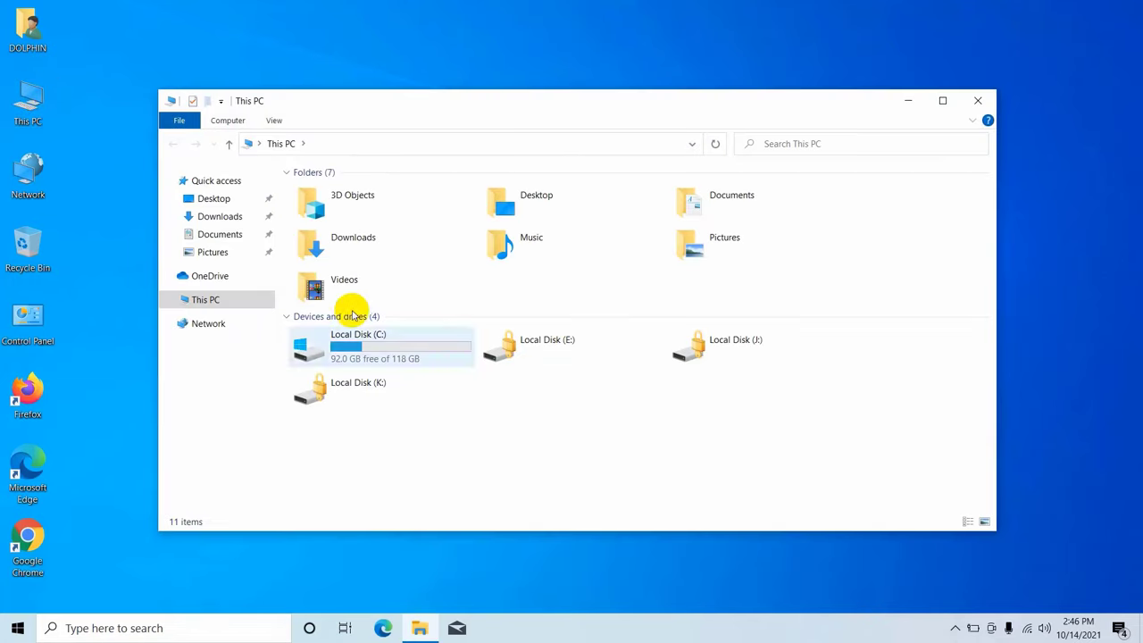
pyautogui.click(358, 347)
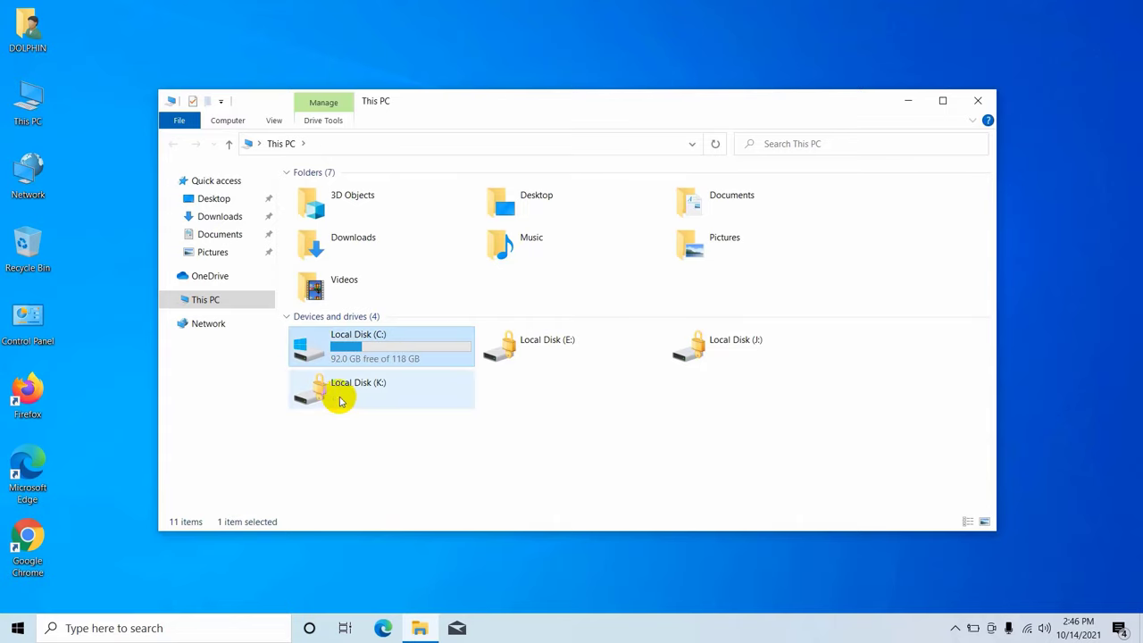
pyautogui.click(535, 346)
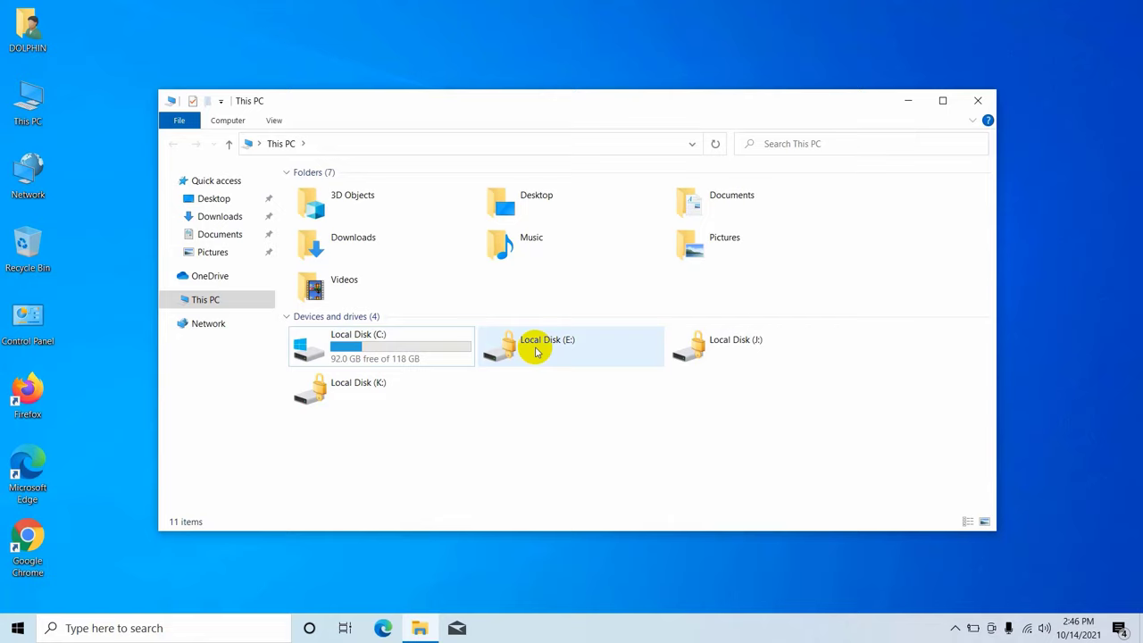
pyautogui.doubleClick(536, 347)
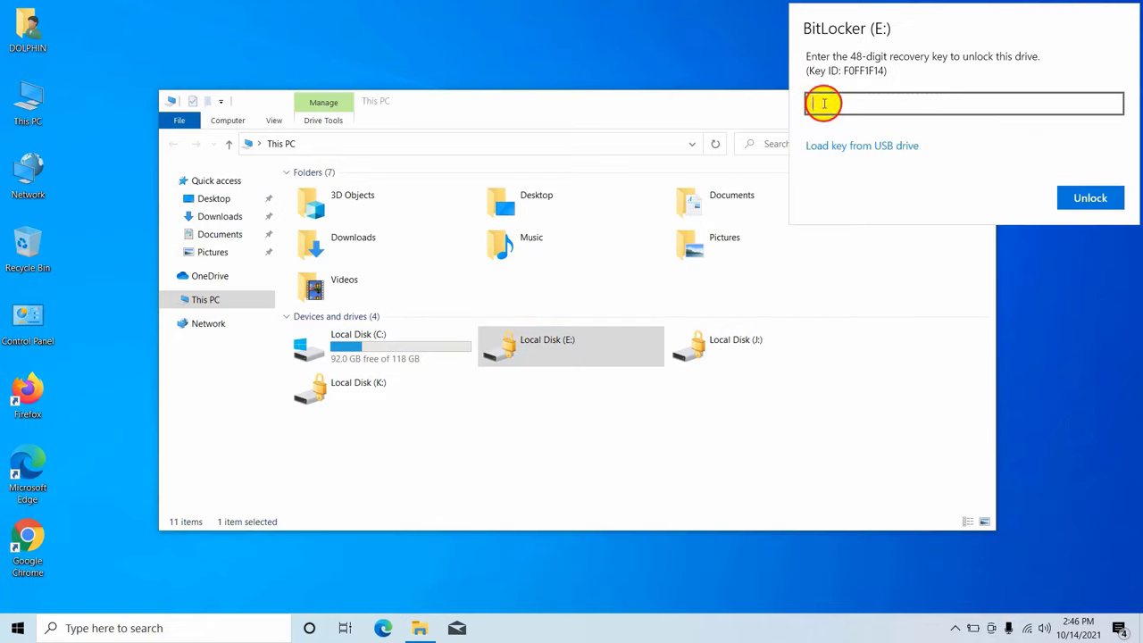
pyautogui.moveTo(922, 491)
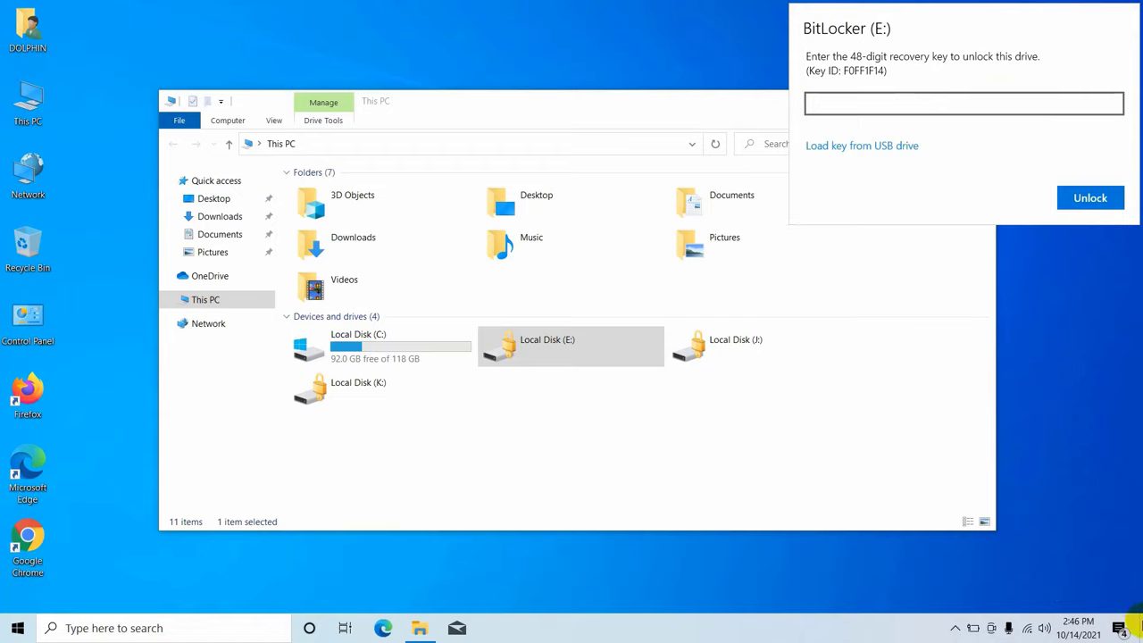
pyautogui.click(964, 103)
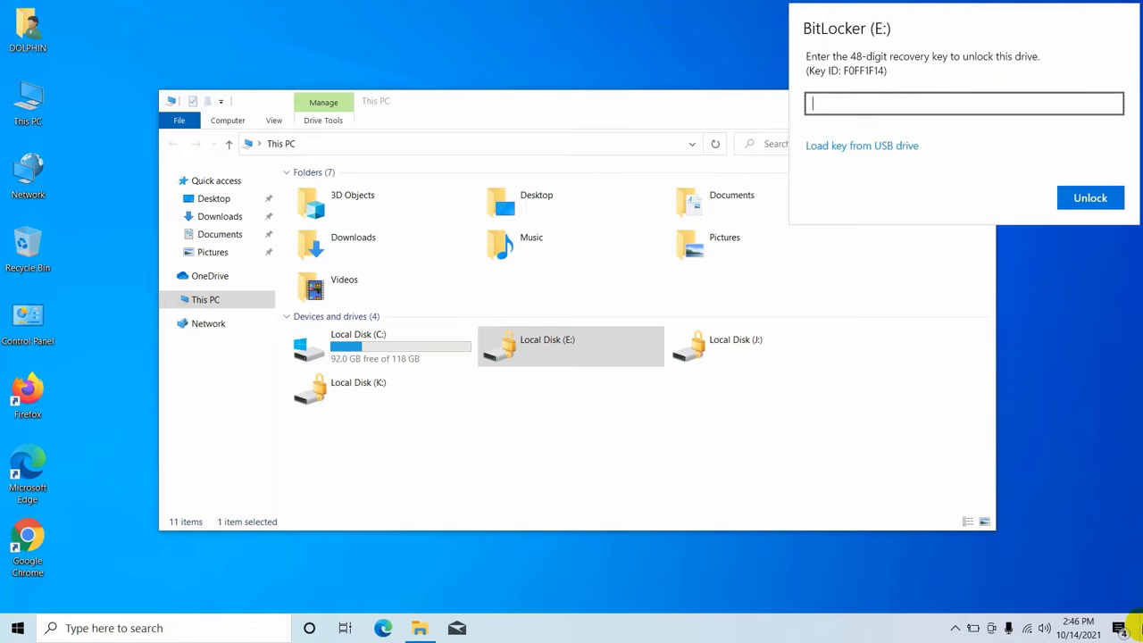
pyautogui.click(962, 100)
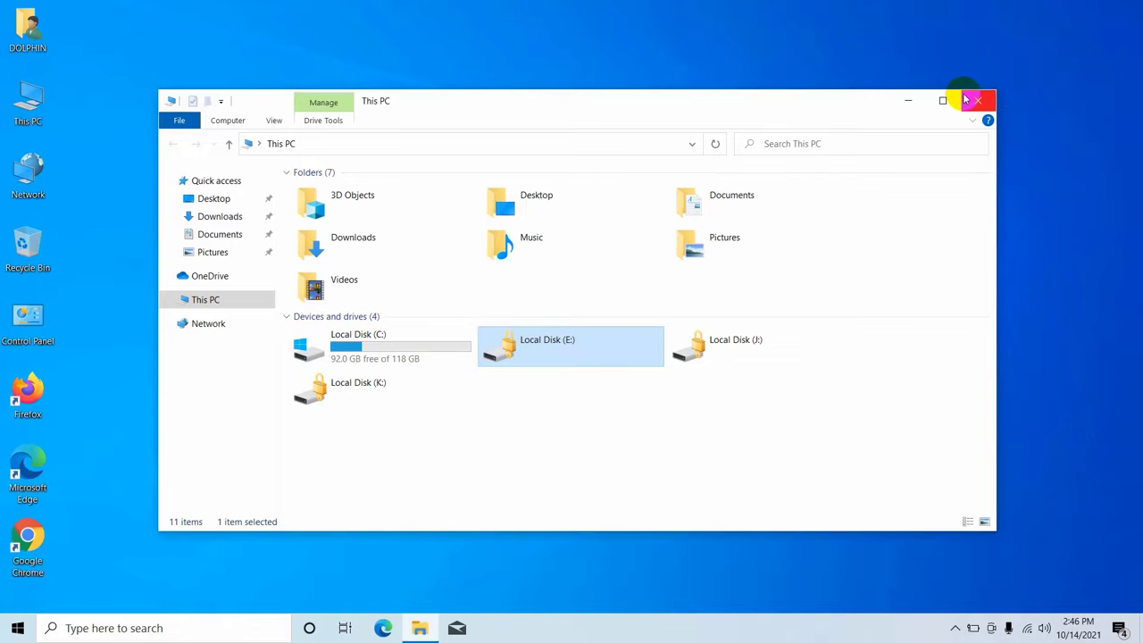
# - Close the This PC File Explorer window
pyautogui.click(977, 100)
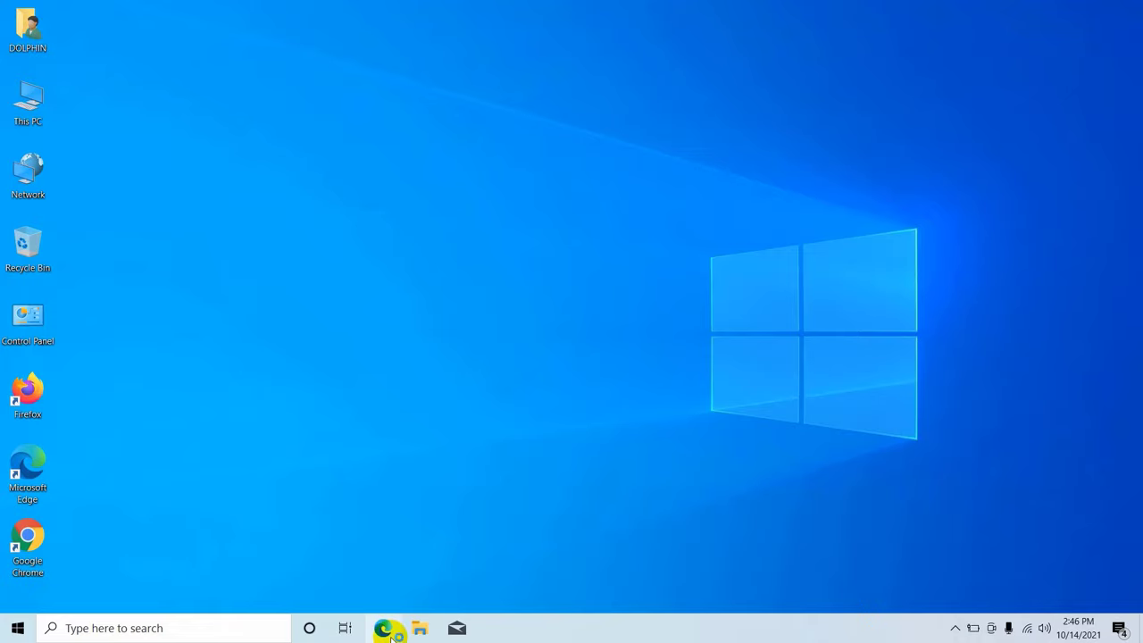
pyautogui.moveTo(561, 417)
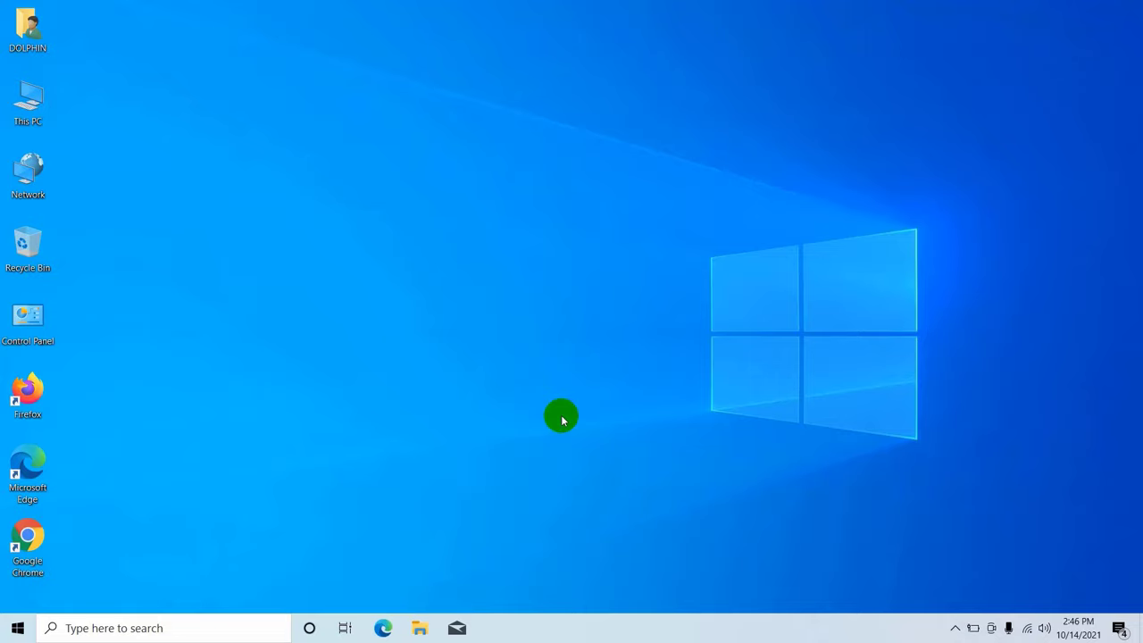
pyautogui.moveTo(388, 358)
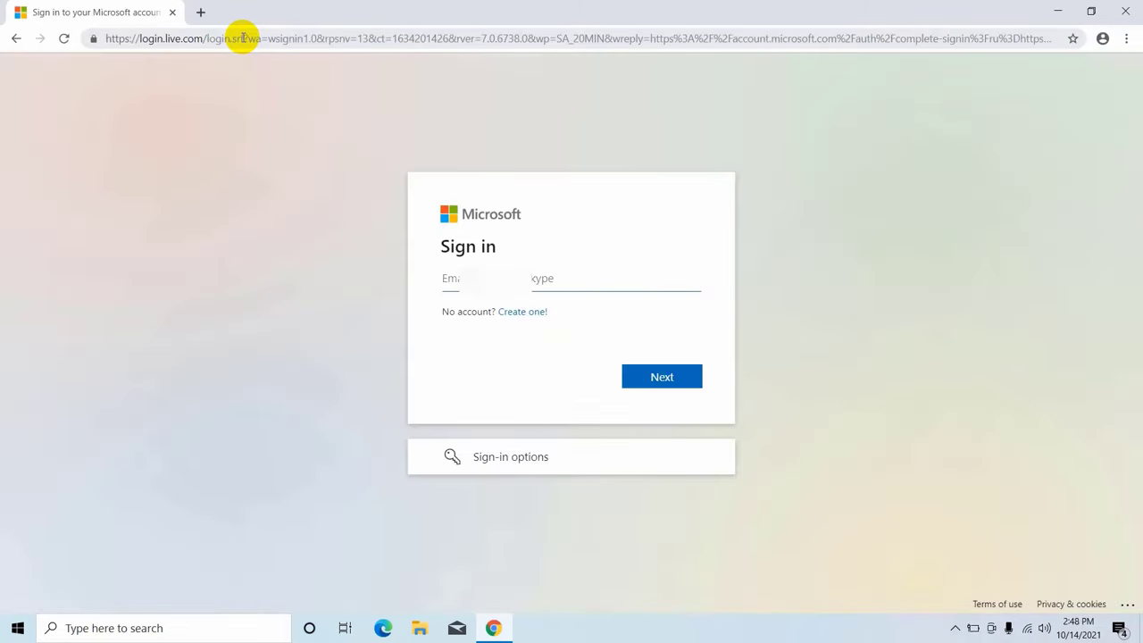
# - Enter the account email and password to sign in to Microsoft account
pyautogui.write('arm')
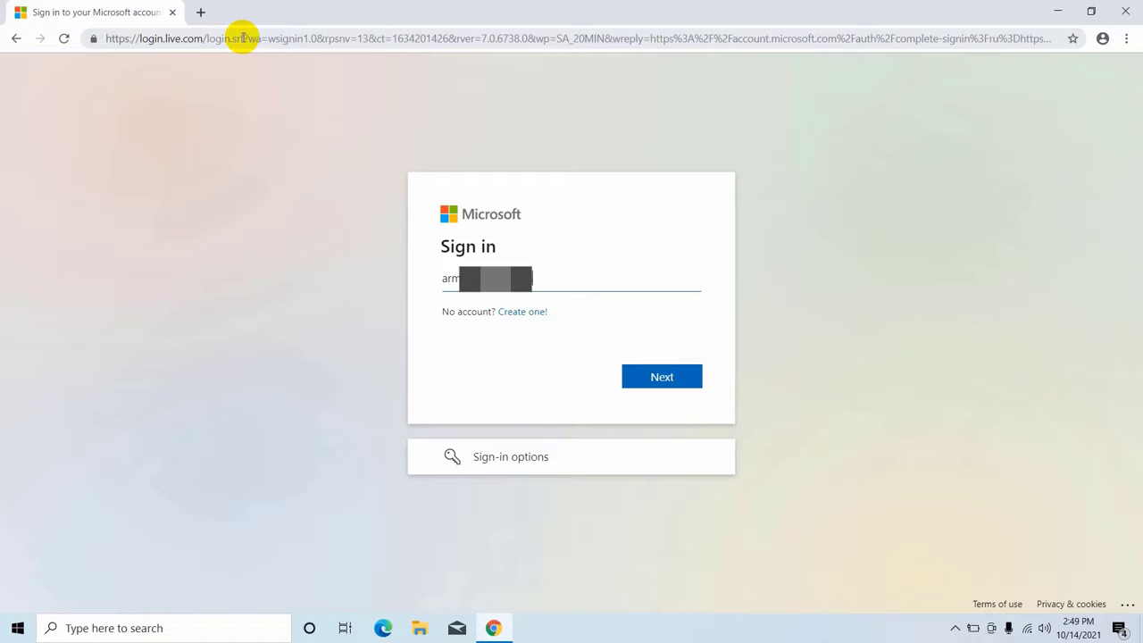
pyautogui.write('il.com')
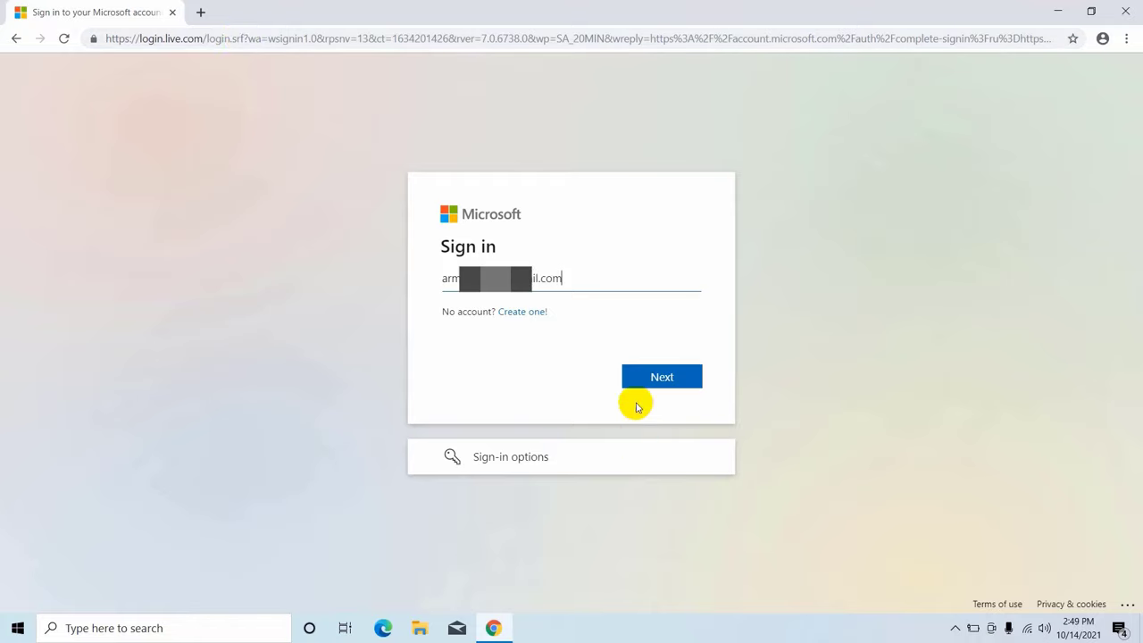
pyautogui.click(662, 376)
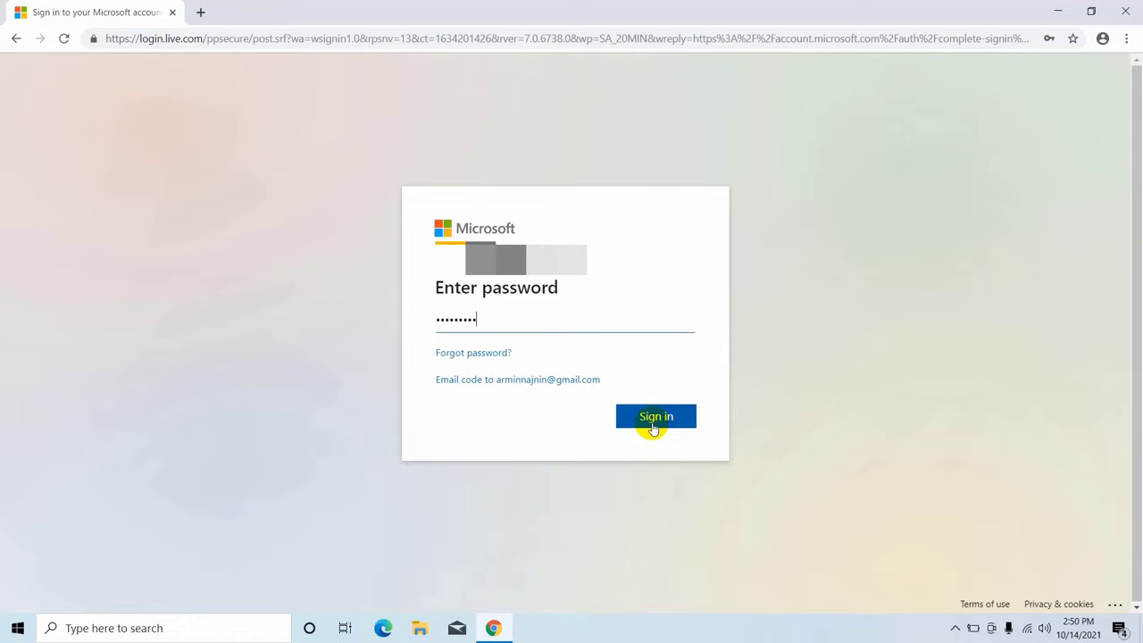
pyautogui.click(656, 416)
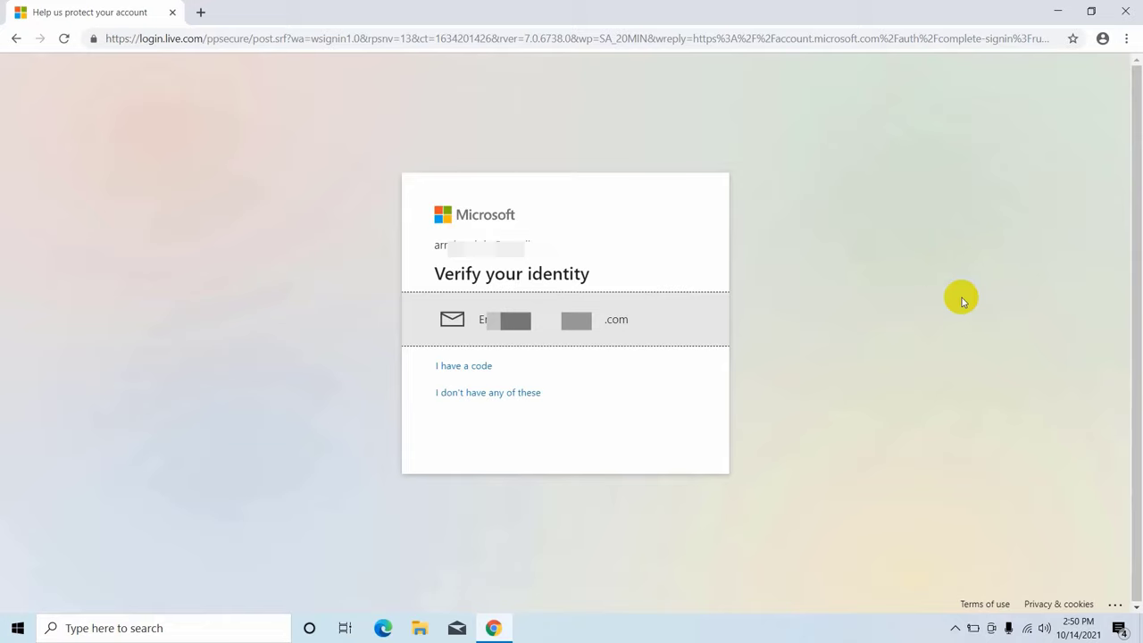
pyautogui.moveTo(844, 460)
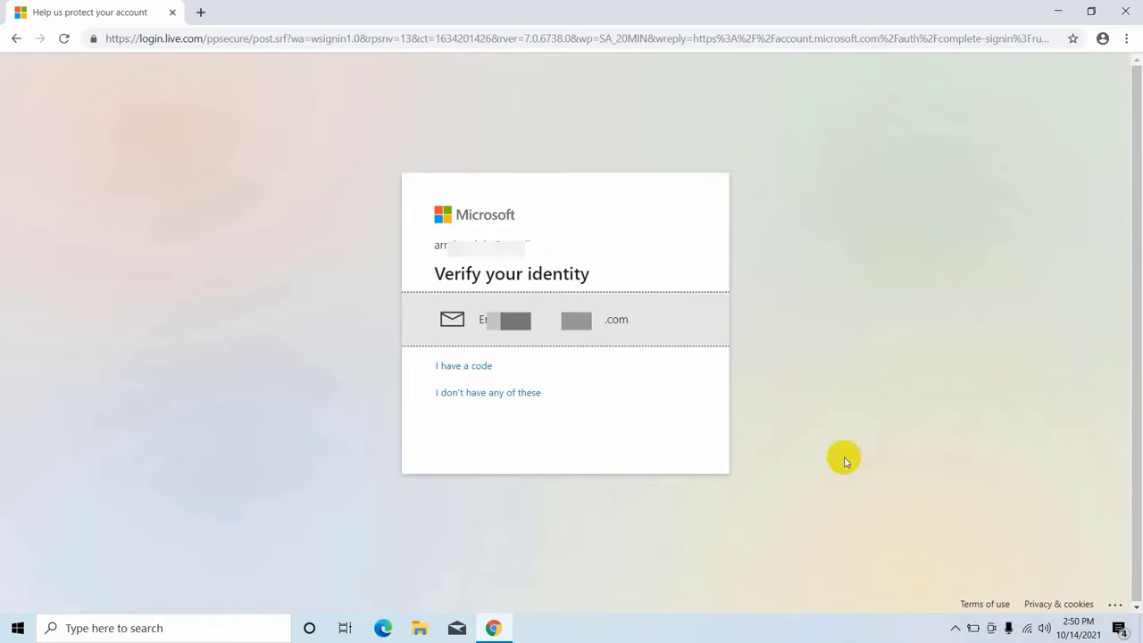
pyautogui.moveTo(764, 493)
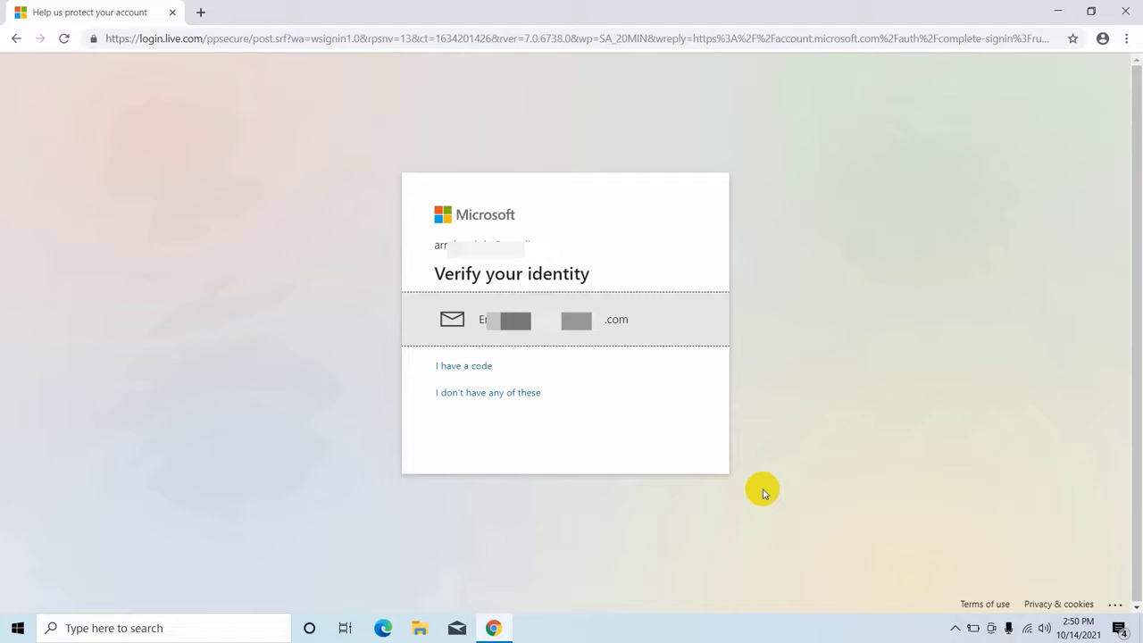
pyautogui.moveTo(550, 341)
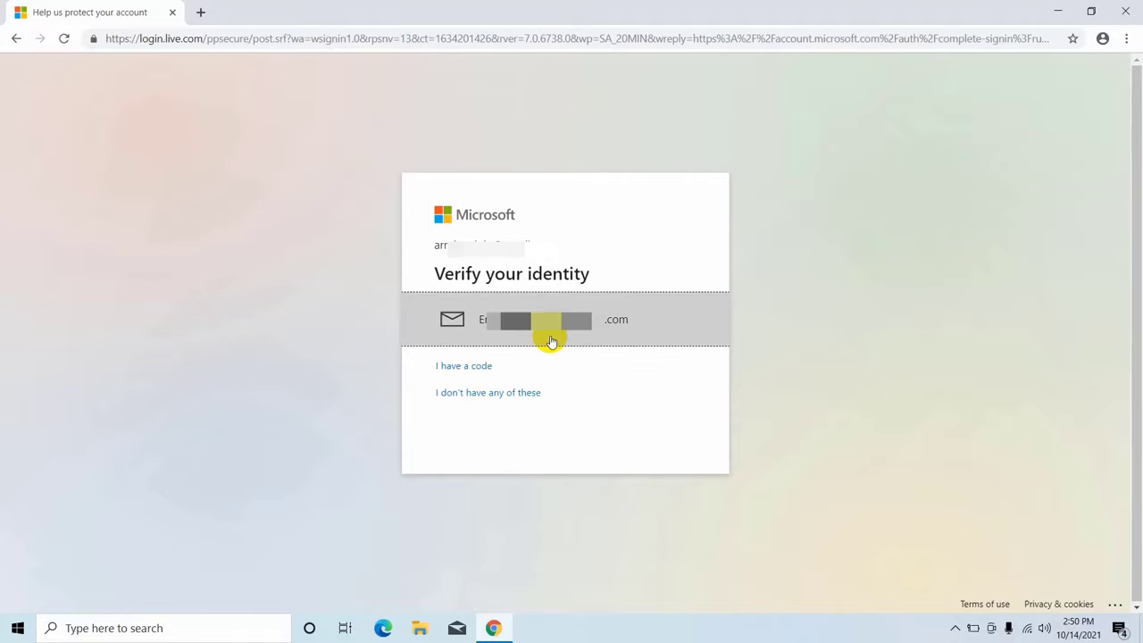
pyautogui.moveTo(554, 333)
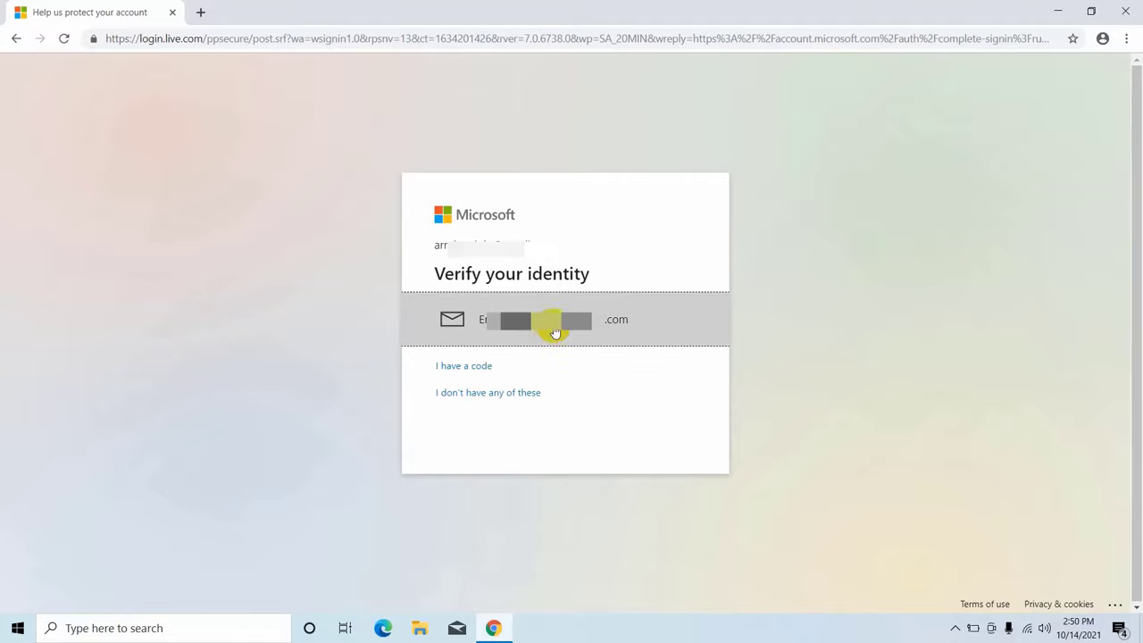
pyautogui.click(535, 319)
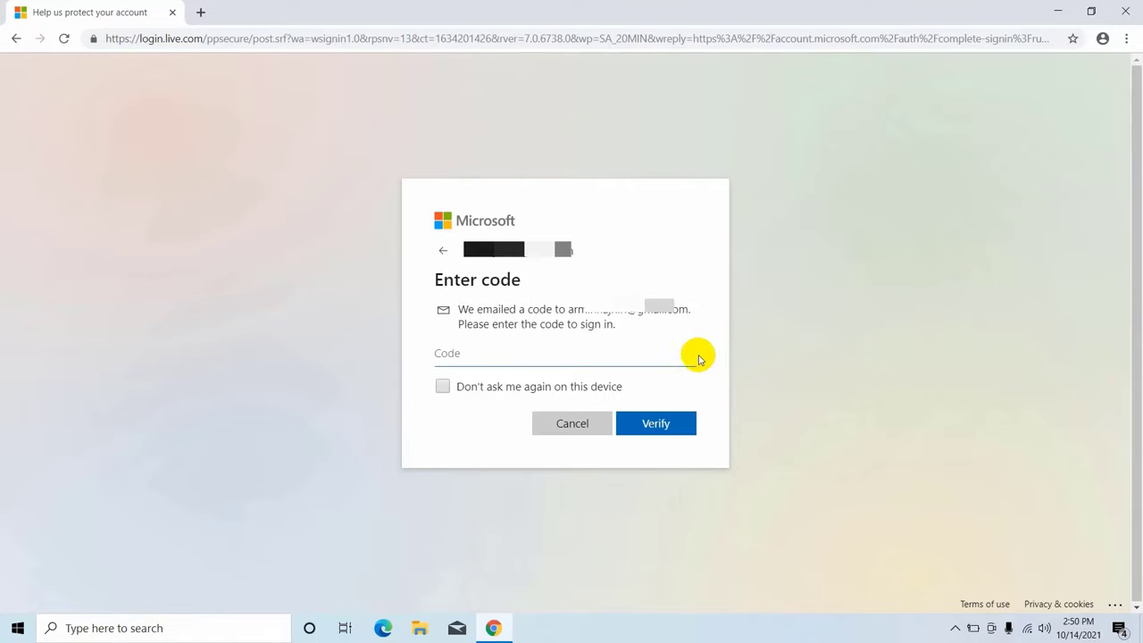
pyautogui.moveTo(704, 342)
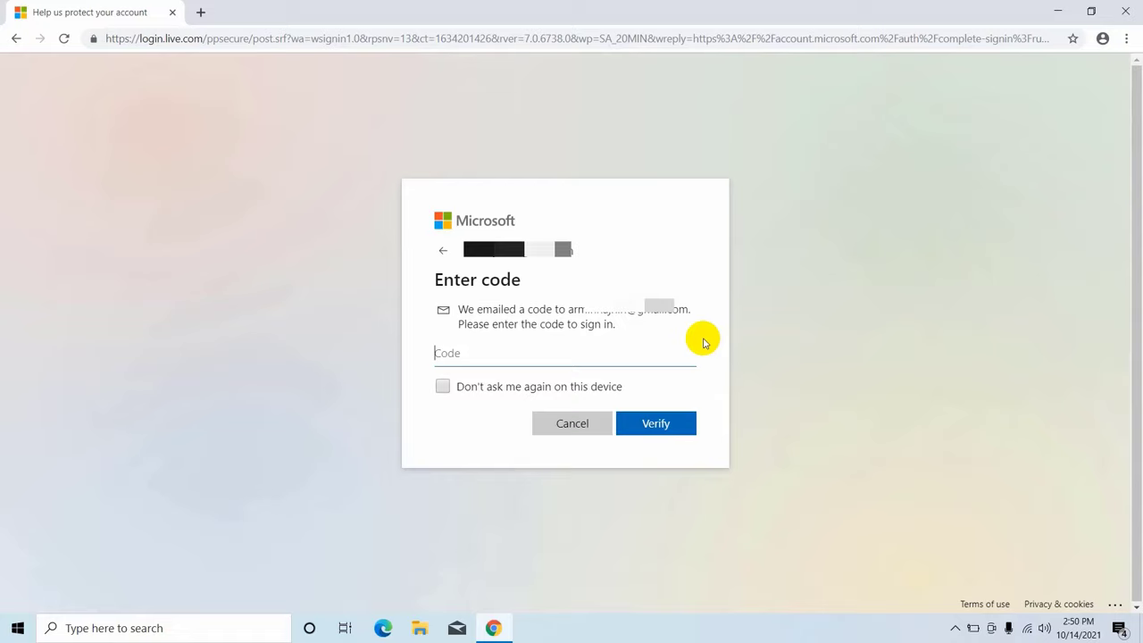
pyautogui.moveTo(715, 325)
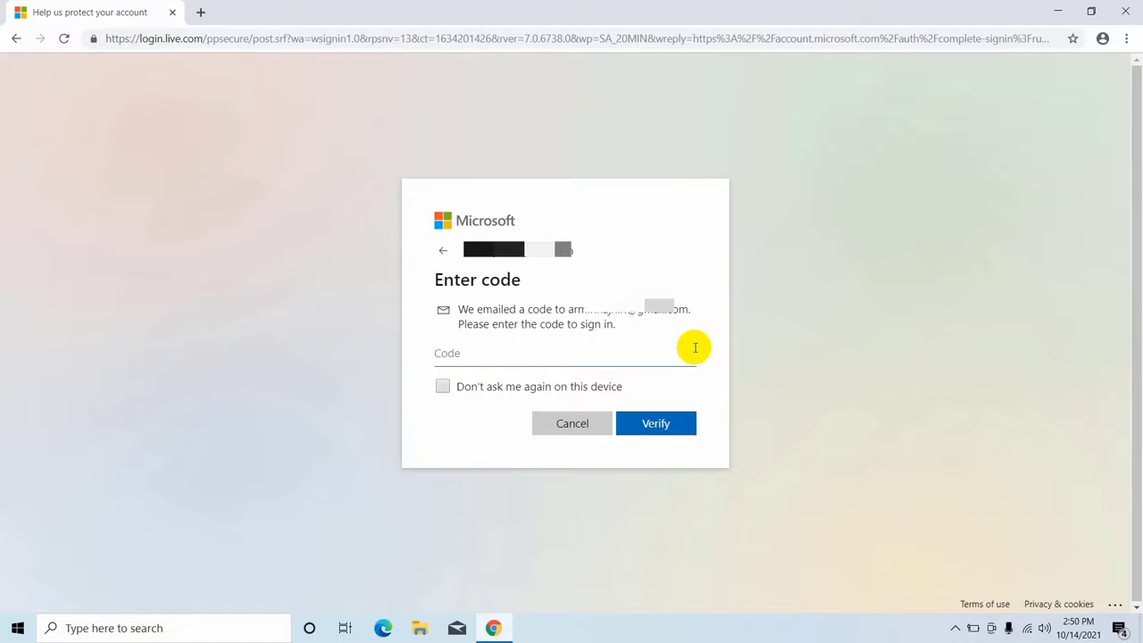
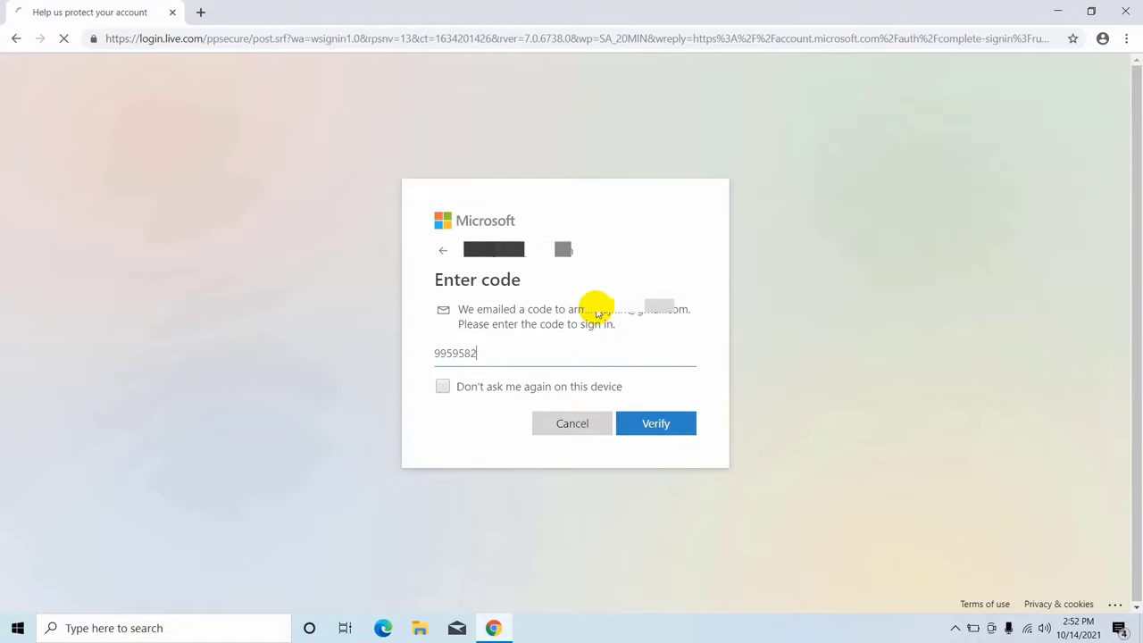
pyautogui.click(655, 422)
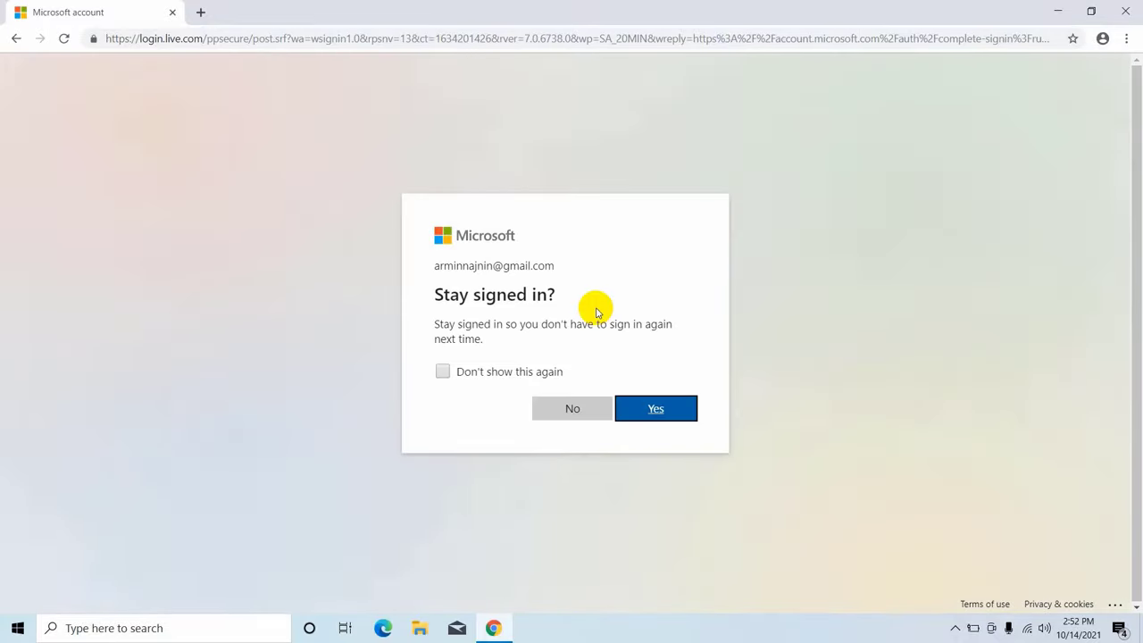
pyautogui.moveTo(444, 370)
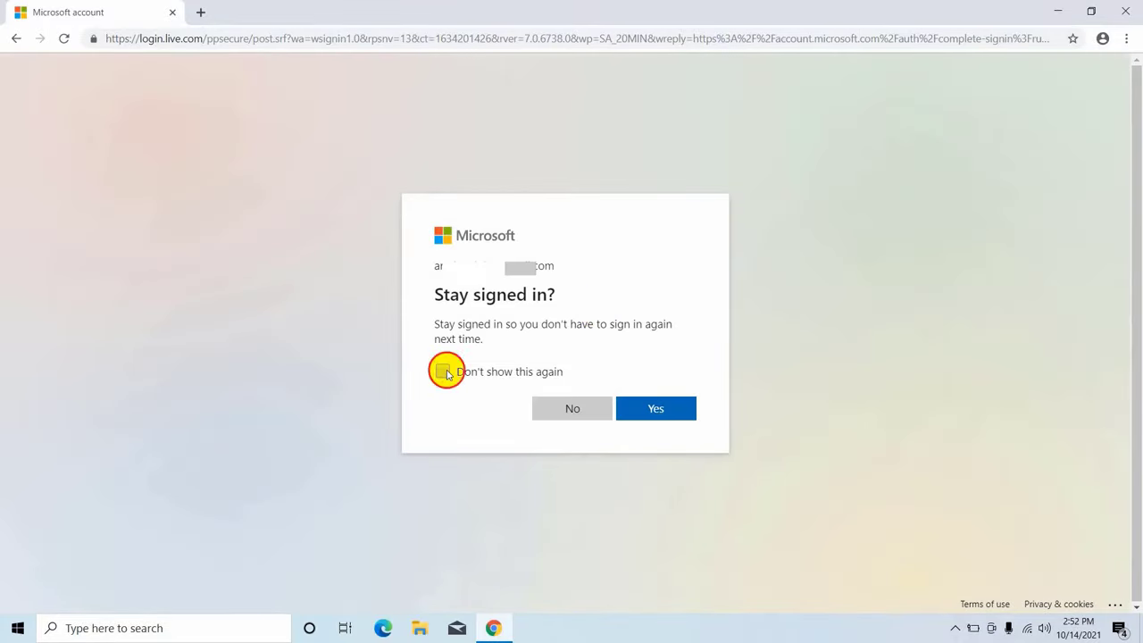
pyautogui.click(656, 408)
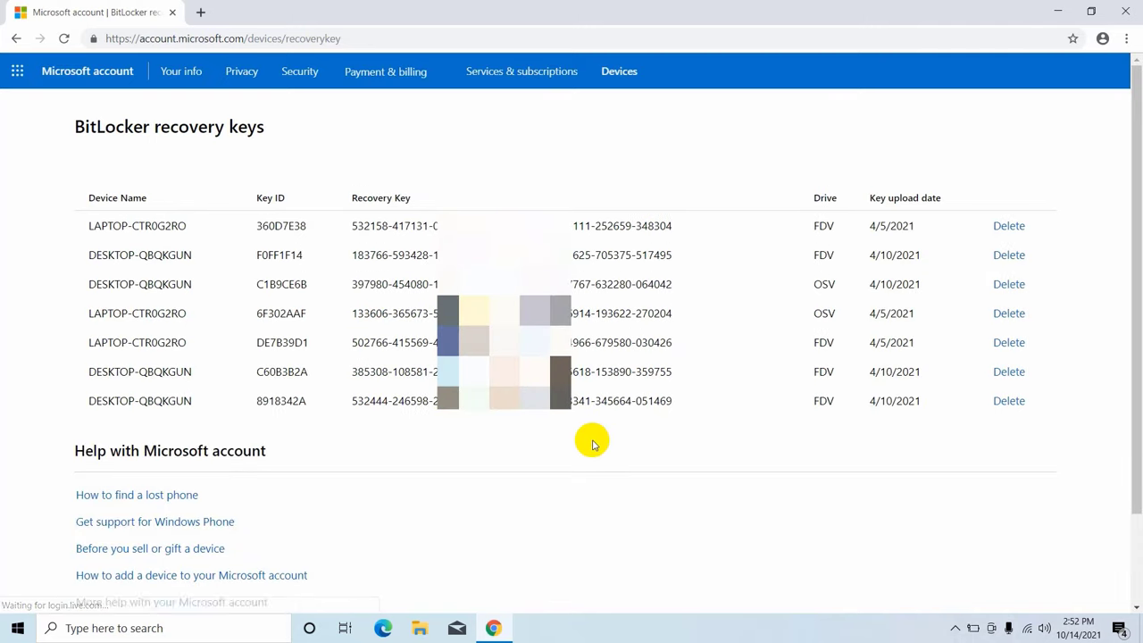
pyautogui.click(419, 628)
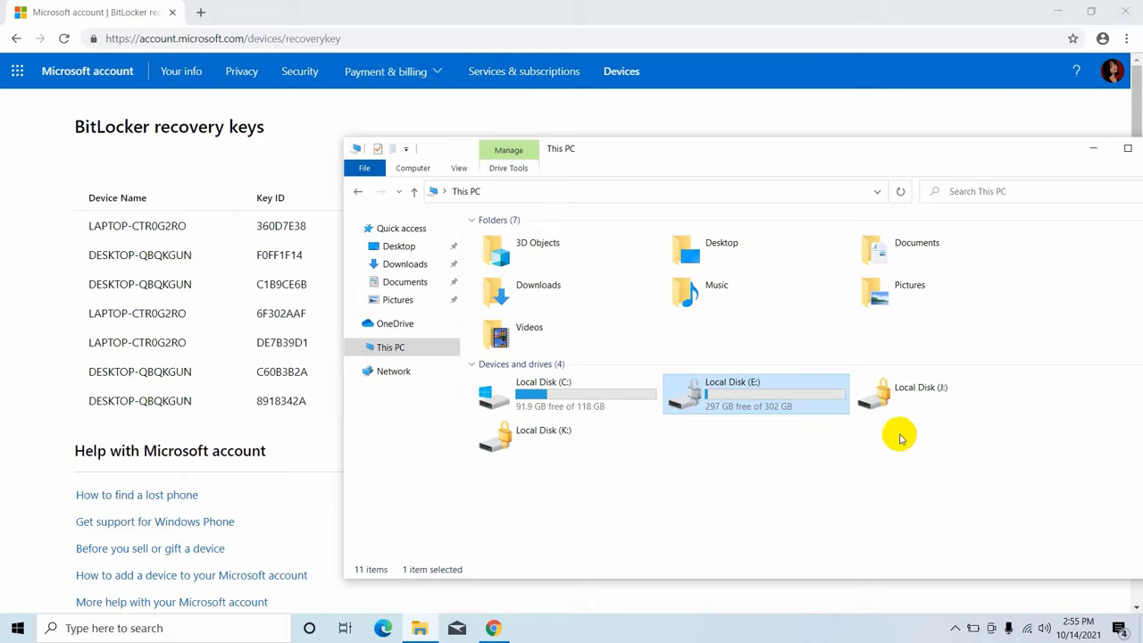
pyautogui.doubleClick(920, 392)
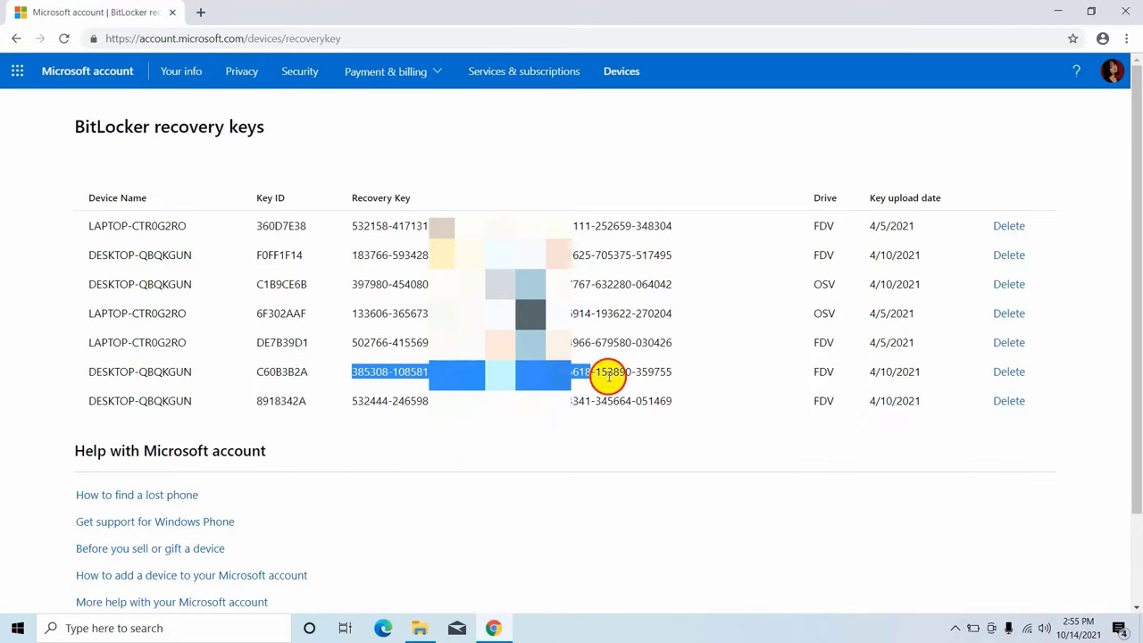
pyautogui.rightClick(607, 372)
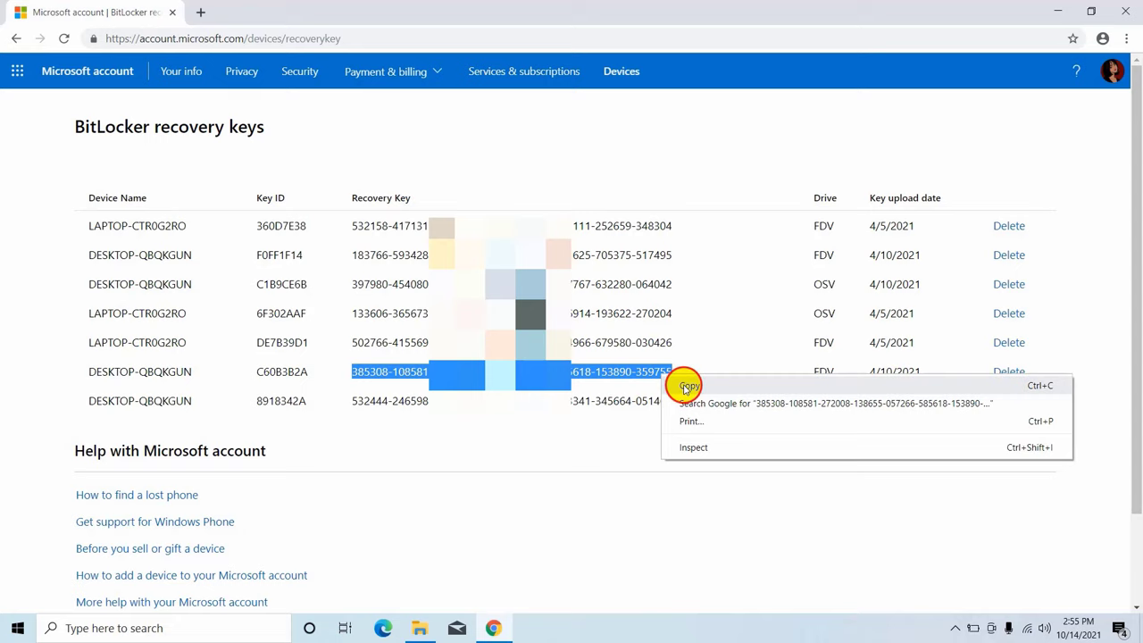
pyautogui.click(419, 628)
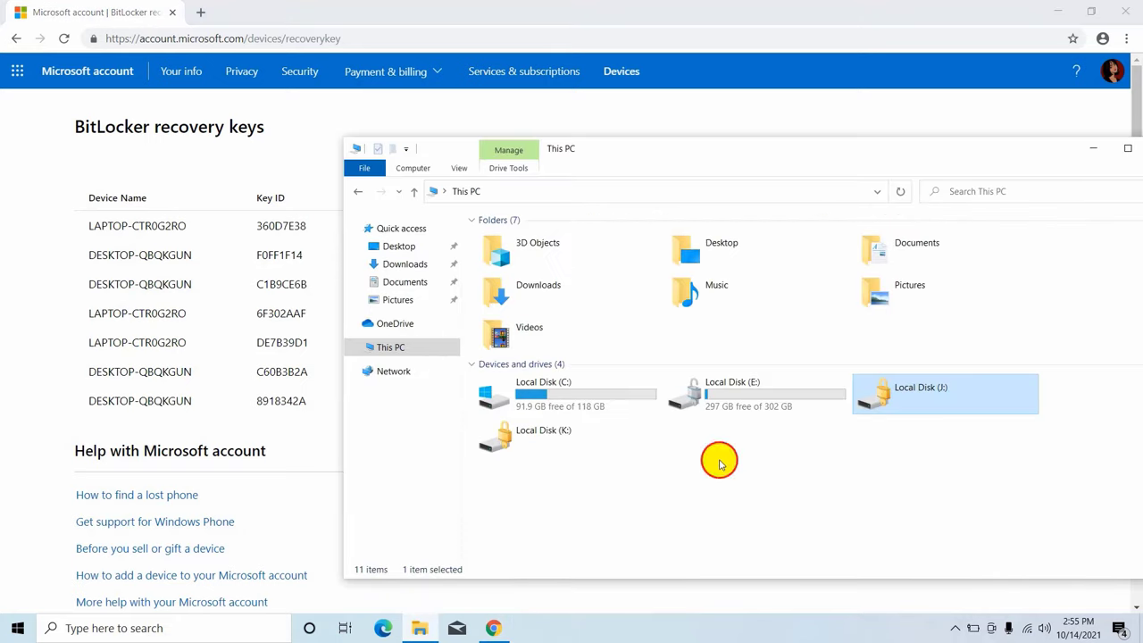
# - Unlock drive J: with the pasted recovery key, then open drive K:'s unlock prompt
pyautogui.doubleClick(945, 392)
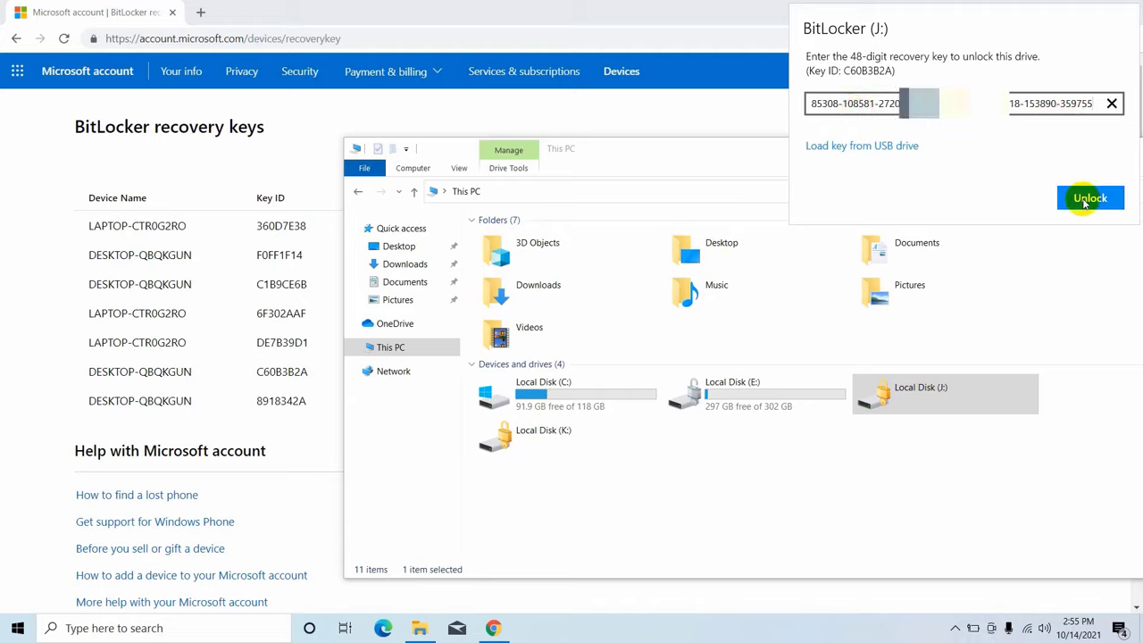
pyautogui.click(1090, 197)
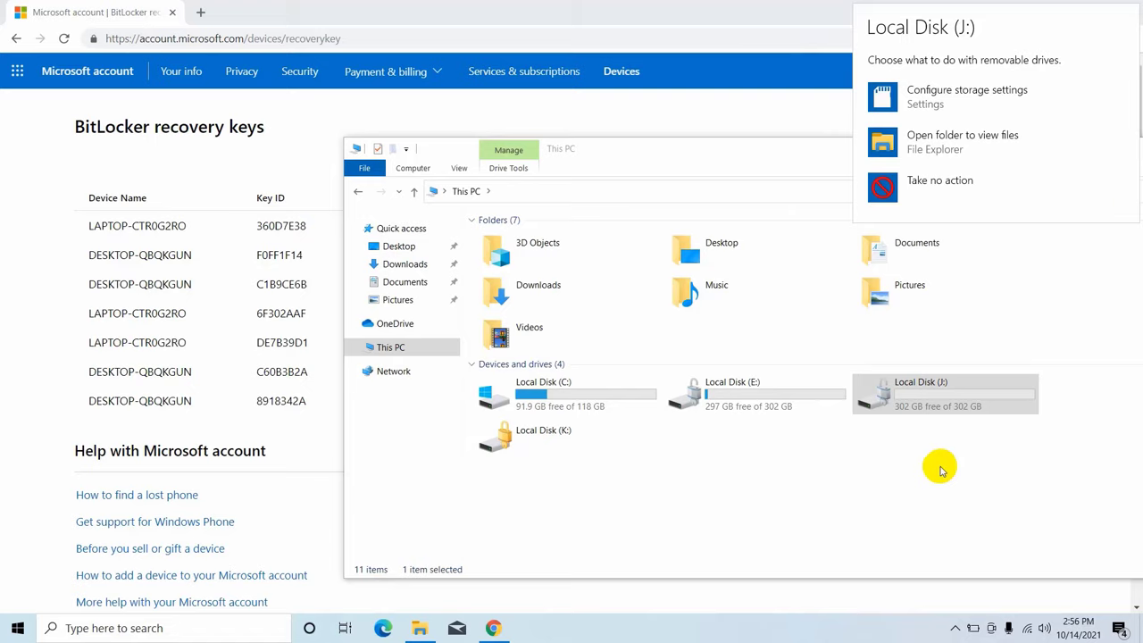
pyautogui.click(543, 430)
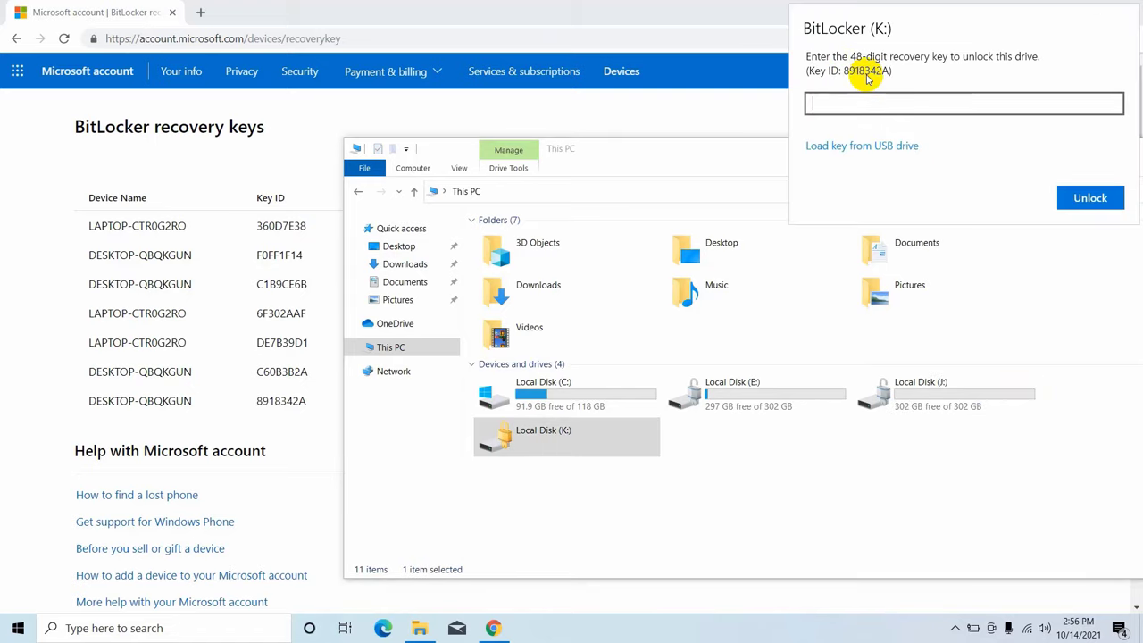